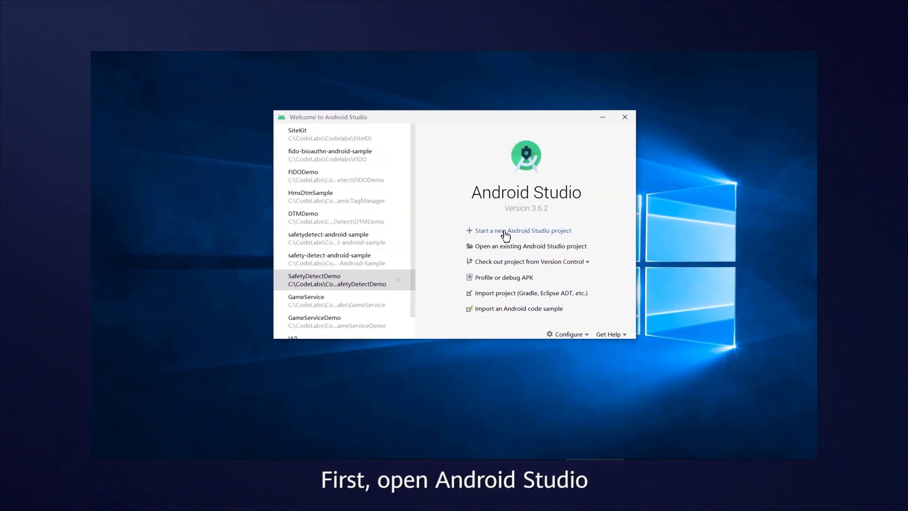
- Start a new Empty Activity project and name it SiteDemo
{"action": "left_click", "coordinate": [518, 230]}
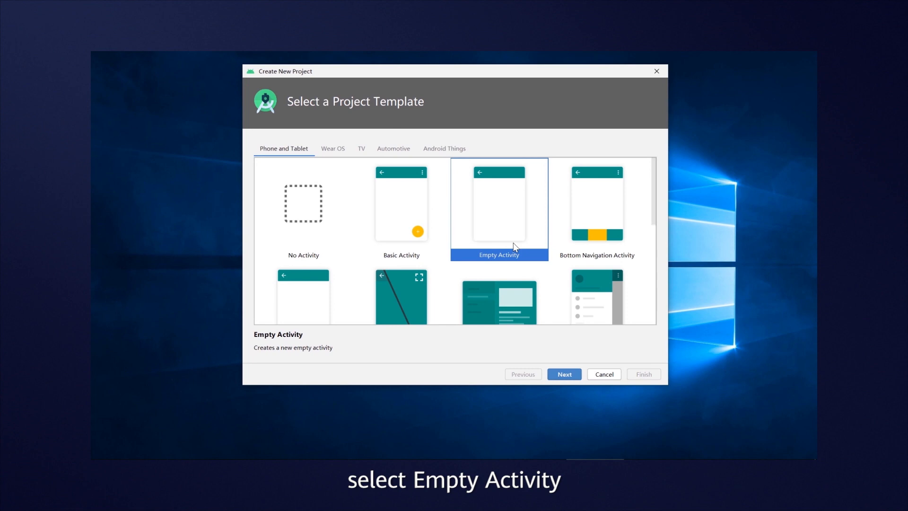
{"action": "left_click", "coordinate": [564, 374]}
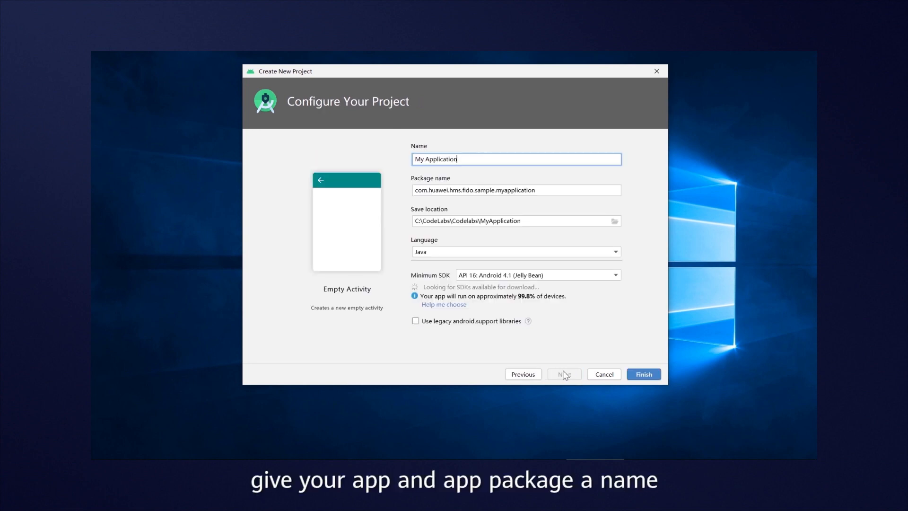
{"action": "type", "text": "SiteDemo"}
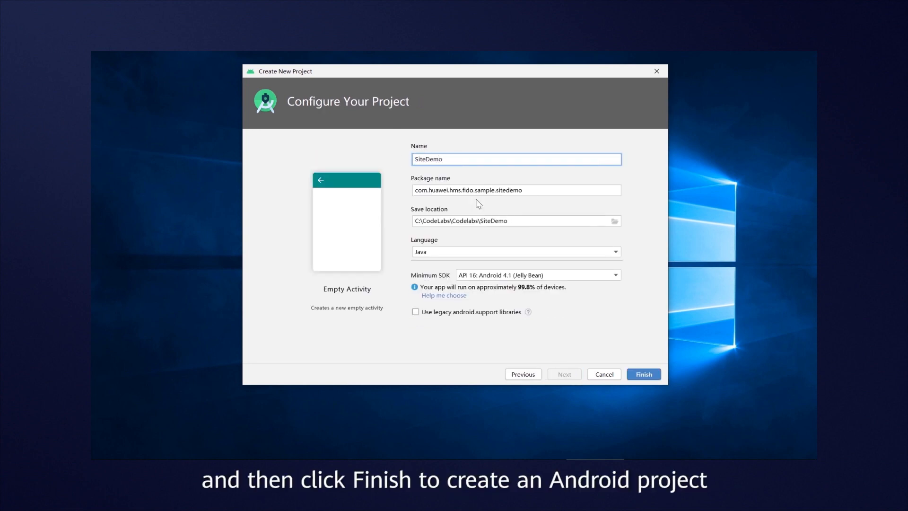
{"action": "left_click", "coordinate": [643, 373]}
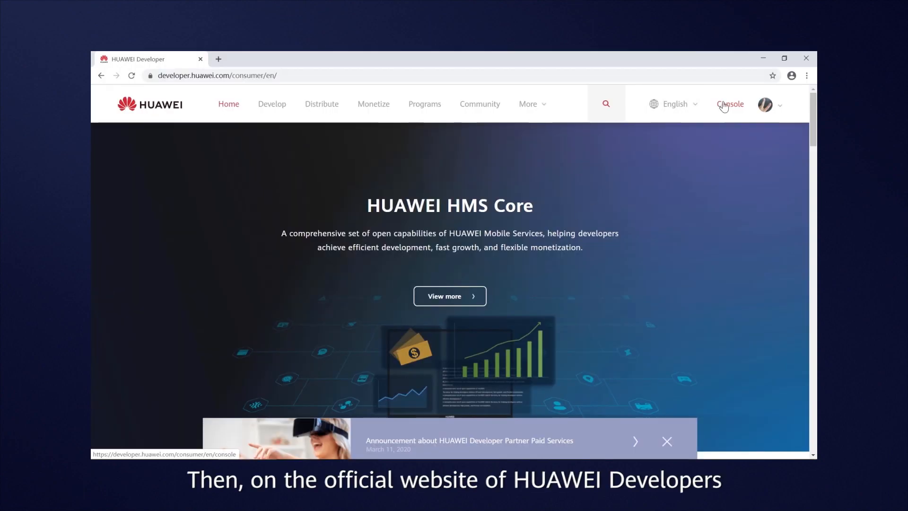
- From the console, reach AppGallery's My apps list and begin a new app product
{"action": "left_click", "coordinate": [730, 104]}
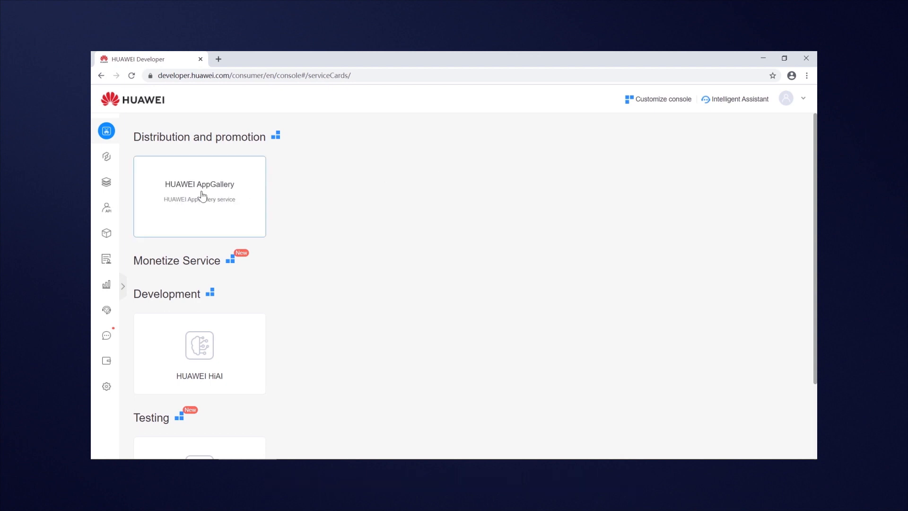
{"action": "left_click", "coordinate": [199, 197]}
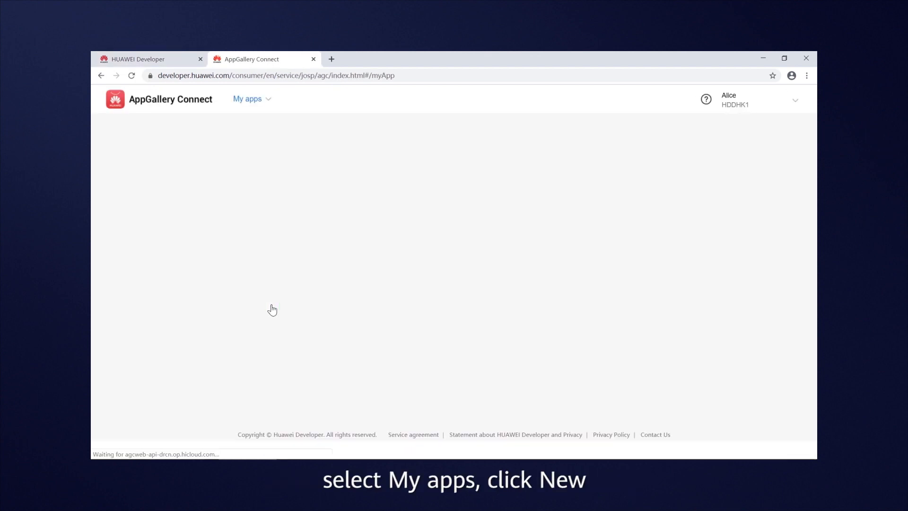
{"action": "left_click", "coordinate": [247, 99]}
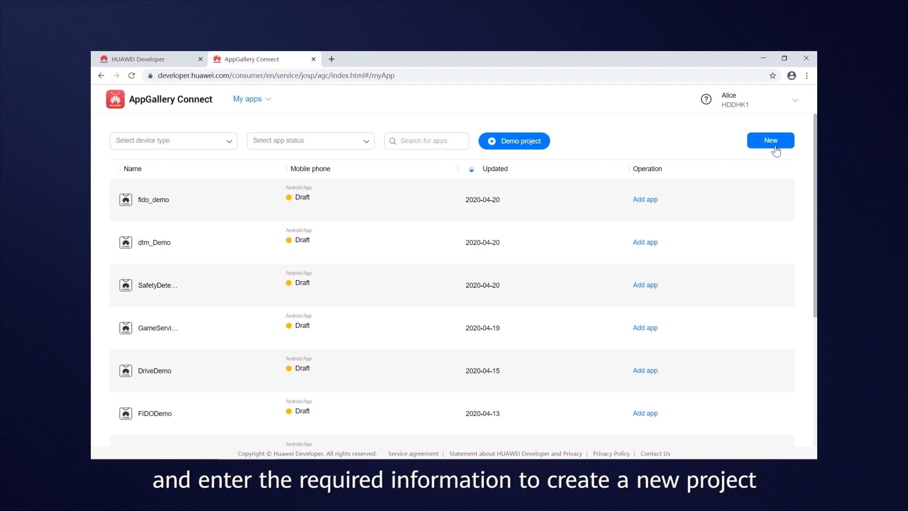
{"action": "left_click", "coordinate": [770, 140]}
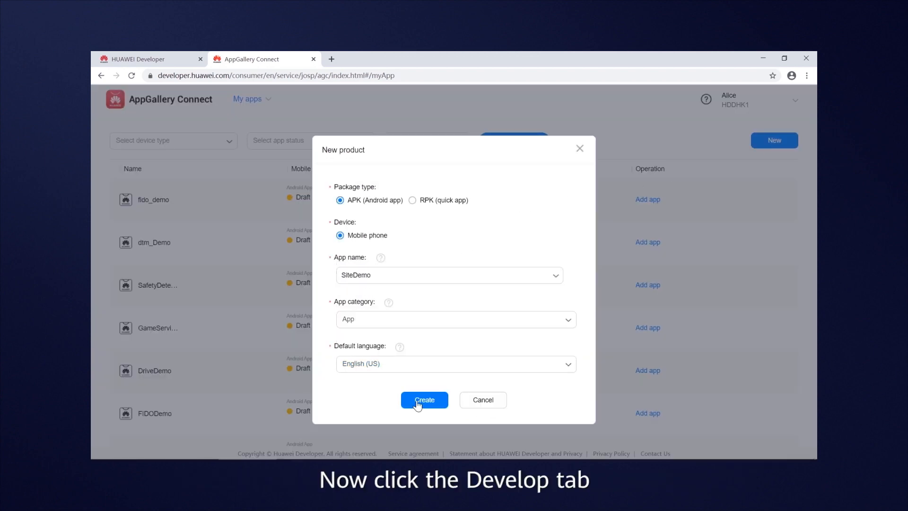
- Create SiteDemo with package com.huawei.codelab.sitecode and download agconnect-services.json
{"action": "left_click", "coordinate": [424, 399]}
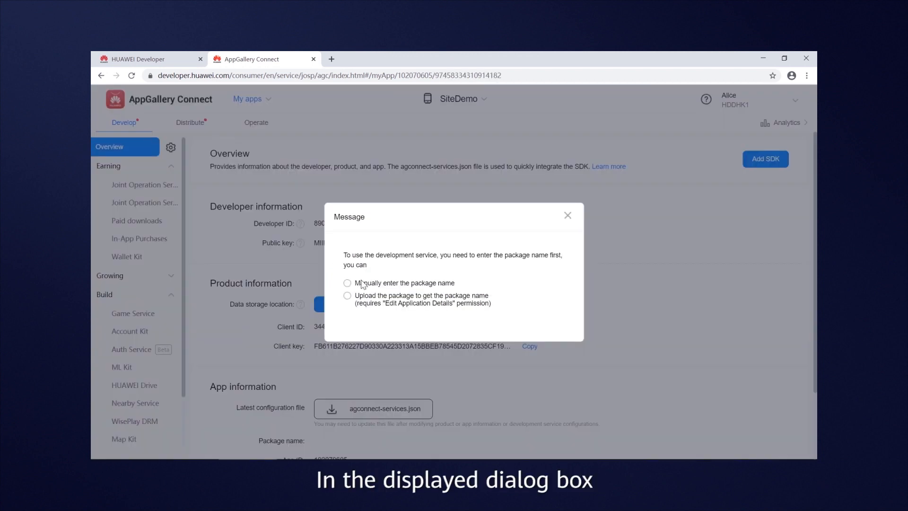
{"action": "left_click", "coordinate": [347, 283]}
{"action": "type", "text": "com.huawei.codelab.sitecodelab"}
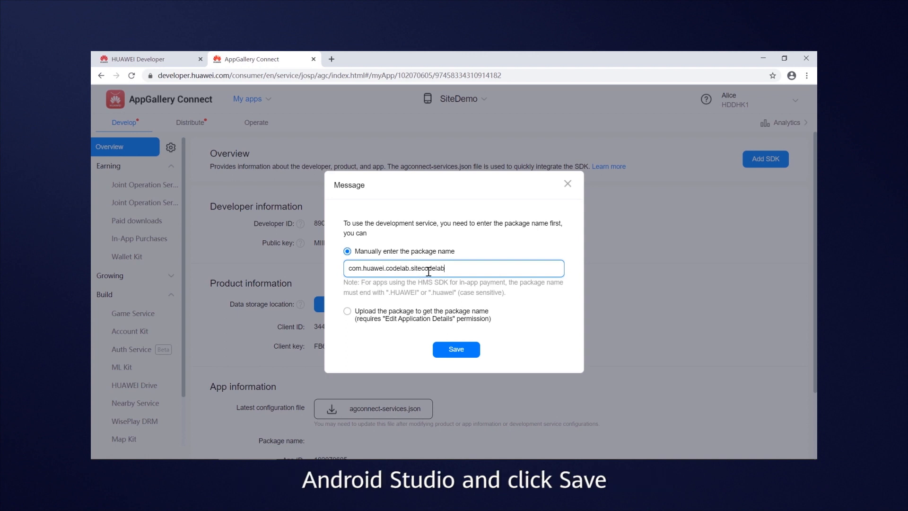
{"action": "left_click", "coordinate": [456, 350]}
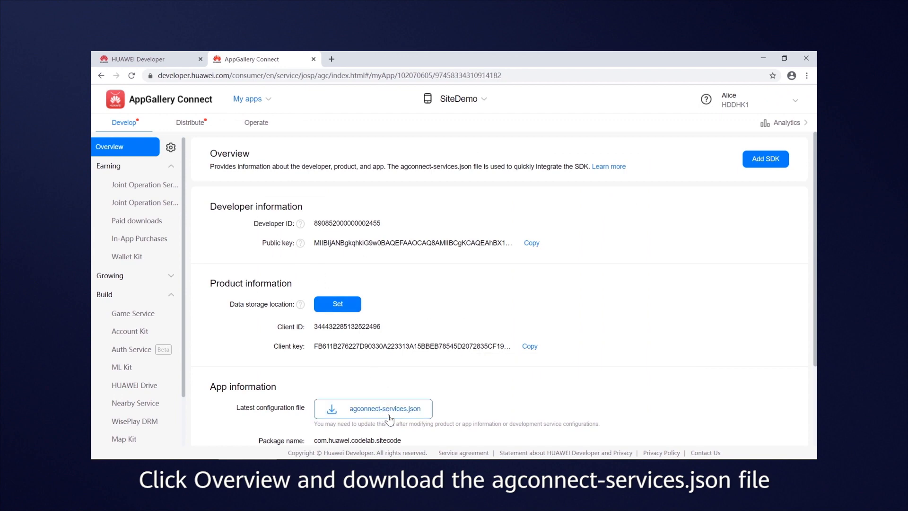
{"action": "left_click", "coordinate": [380, 408]}
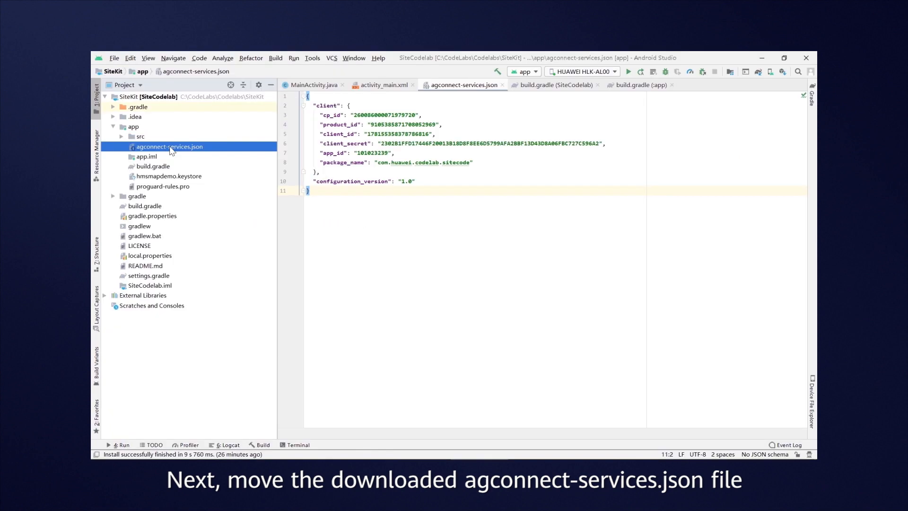
- Add the Huawei Maven repo and agcp:1.2.0.300 classpath to the project build.gradle
{"action": "left_click", "coordinate": [558, 85]}
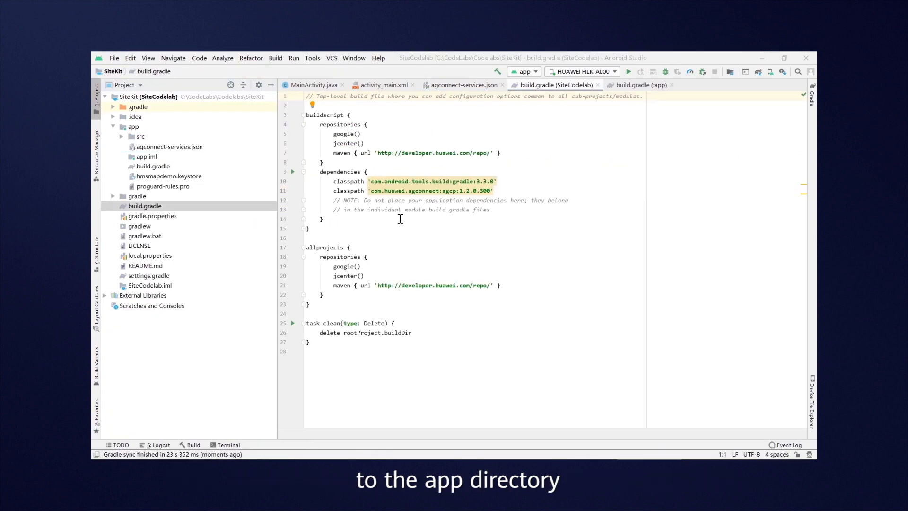
{"action": "left_click", "coordinate": [144, 206]}
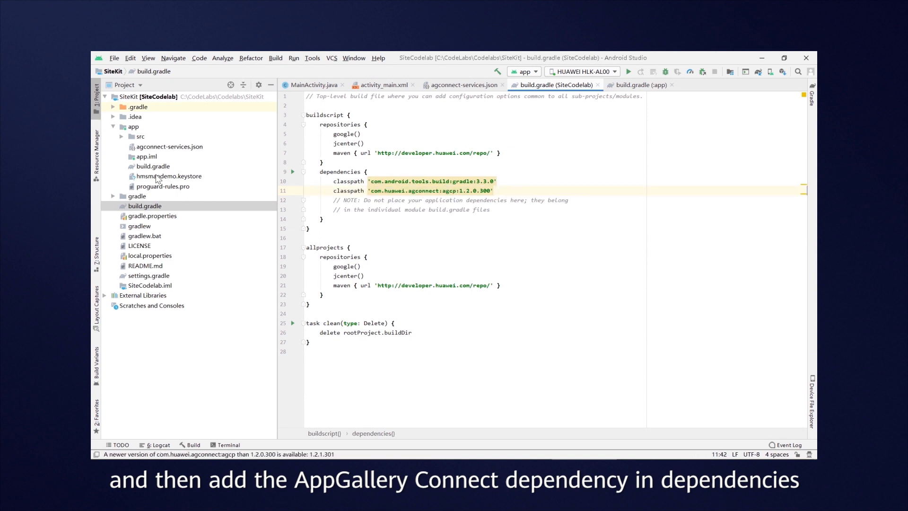
{"action": "double_click", "coordinate": [153, 166]}
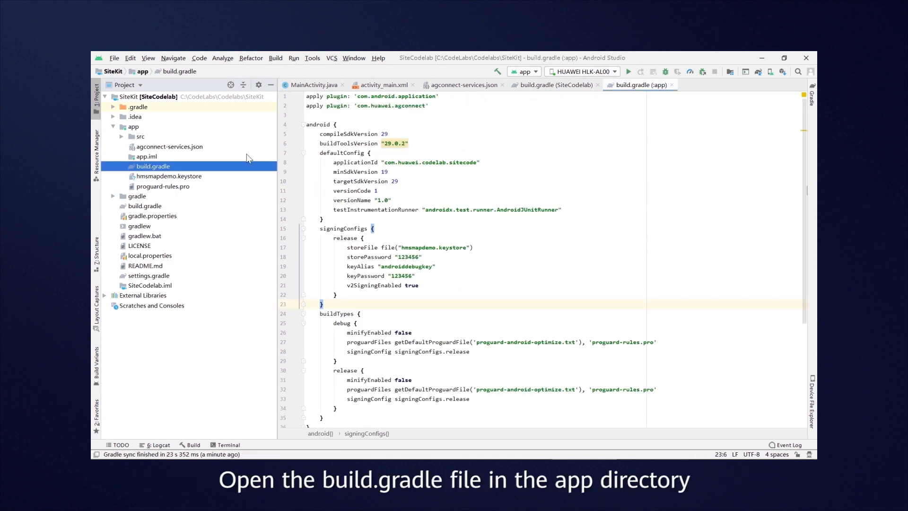
- Apply the com.huawei.agconnect plugin and add the release signingConfigs in app/build.gradle
{"action": "scroll", "scroll_direction": "down", "scroll_amount": 3}
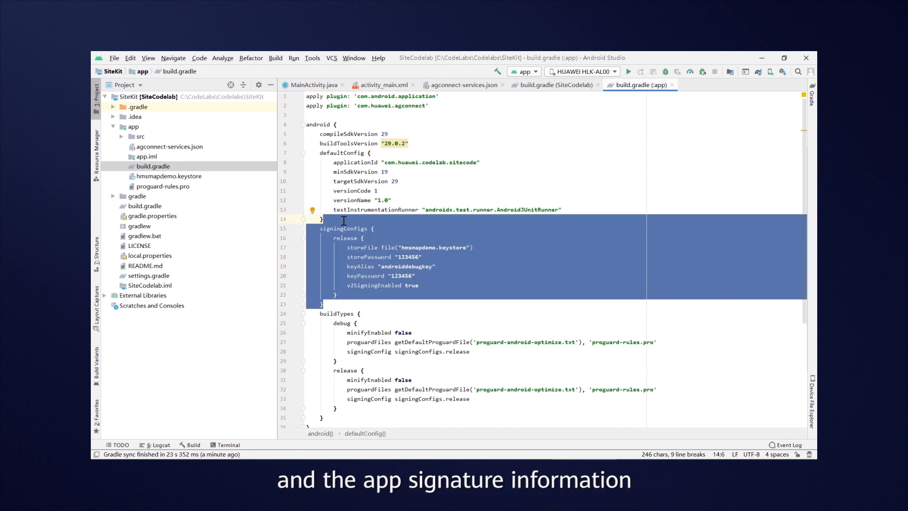
{"action": "left_click", "coordinate": [138, 136]}
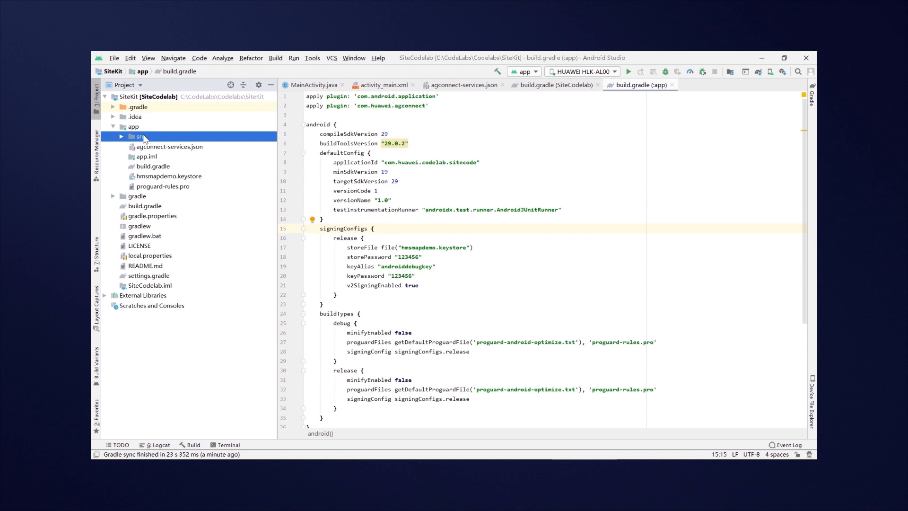
{"action": "left_click", "coordinate": [122, 136]}
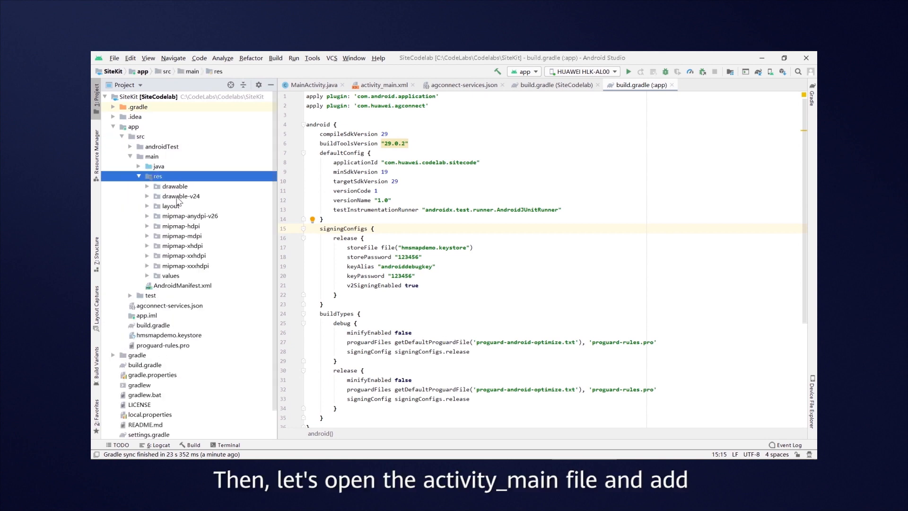
- Build activity_main.xml with an Eiffel Tower query field, Search button and Result area
{"action": "left_click", "coordinate": [380, 85]}
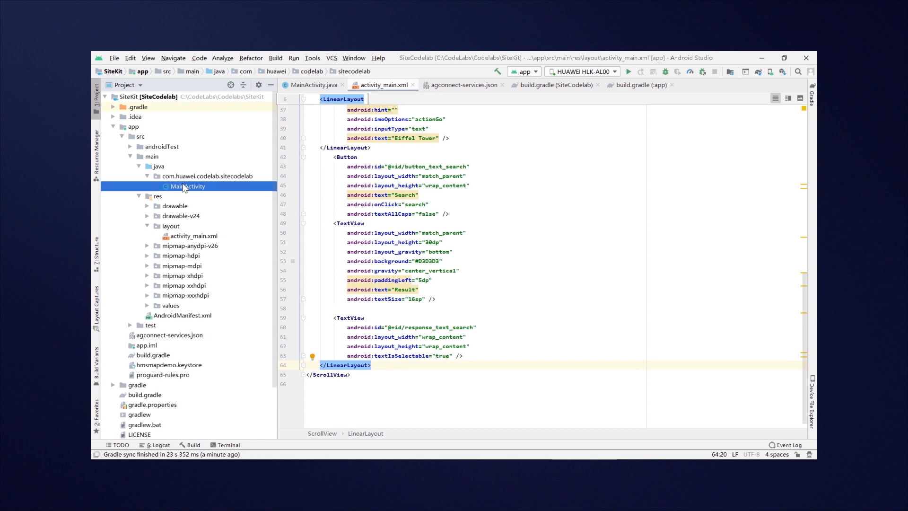
{"action": "left_click", "coordinate": [312, 85]}
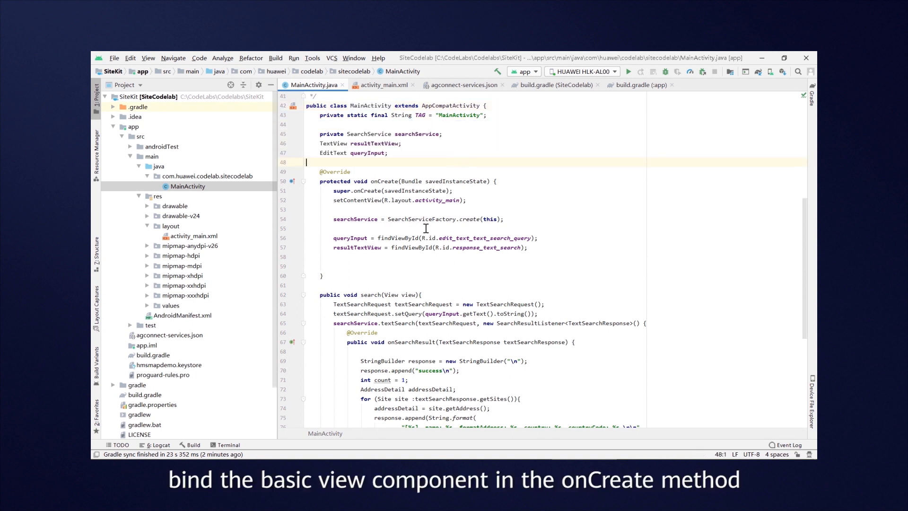
- In onCreate, create the search service via SearchServiceFactory and bind the query and result views
{"action": "double_click", "coordinate": [421, 220]}
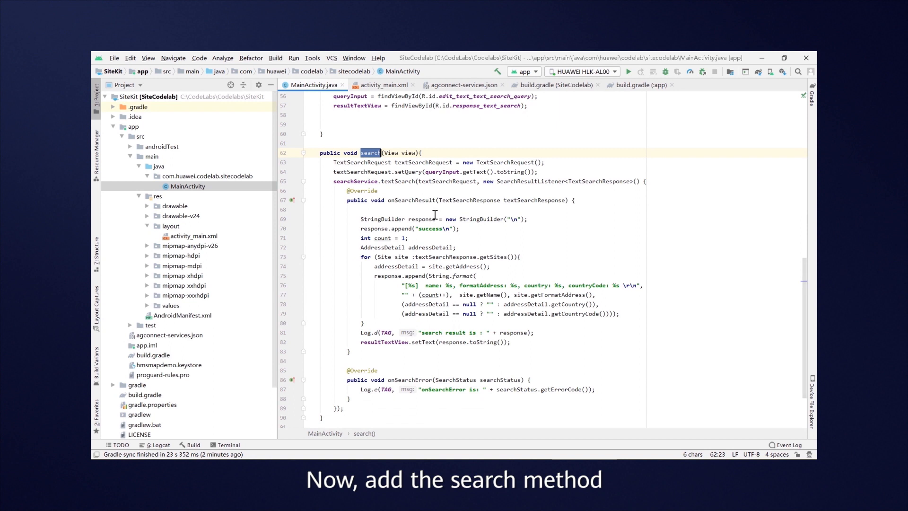
- Write search(View) sending a TextSearchRequest and listing returned sites in the result view
{"action": "double_click", "coordinate": [416, 161]}
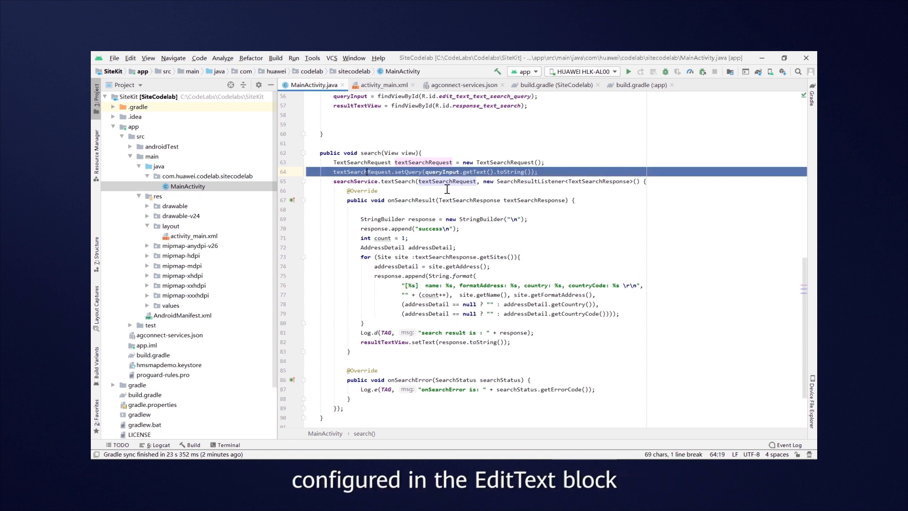
{"action": "double_click", "coordinate": [398, 181]}
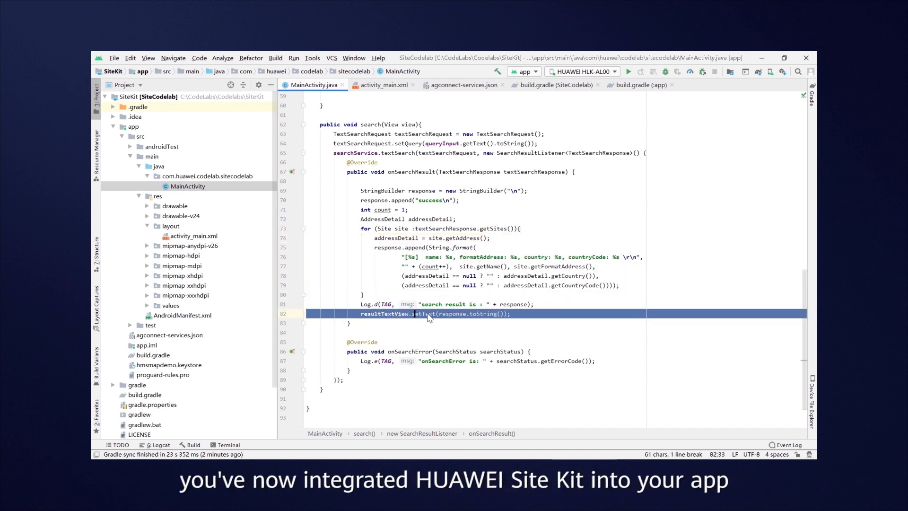
{"action": "left_click", "coordinate": [427, 313]}
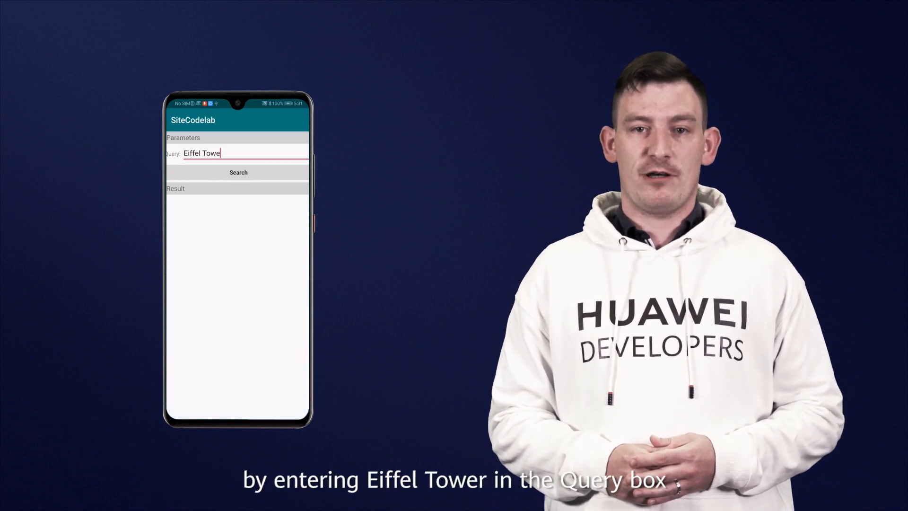
- Search for Eiffel Tower on the phone and get matching places like Tour Eiffel
{"action": "left_click", "coordinate": [238, 172]}
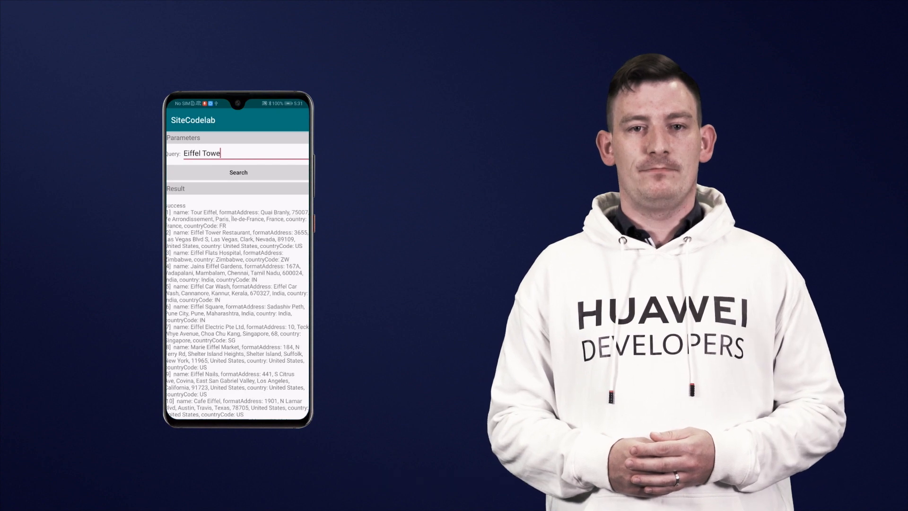